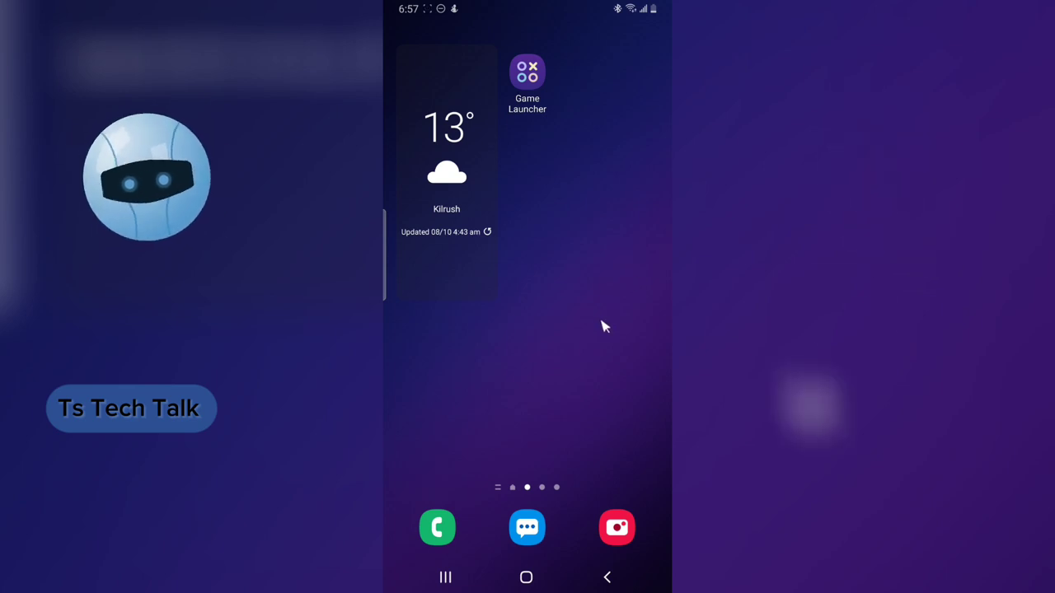
{"action": "mouse_move", "coordinate": [635, 268]}
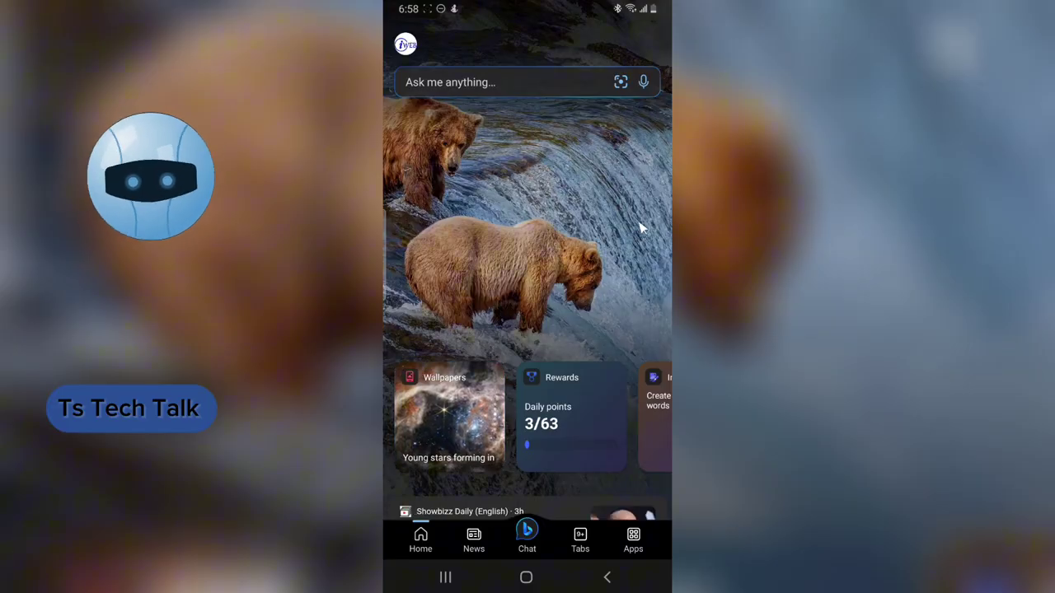
Step: Open the Bing app and start a new AI chat with GPT-4 on
{"action": "scroll", "scroll_direction": "down", "scroll_amount": 3}
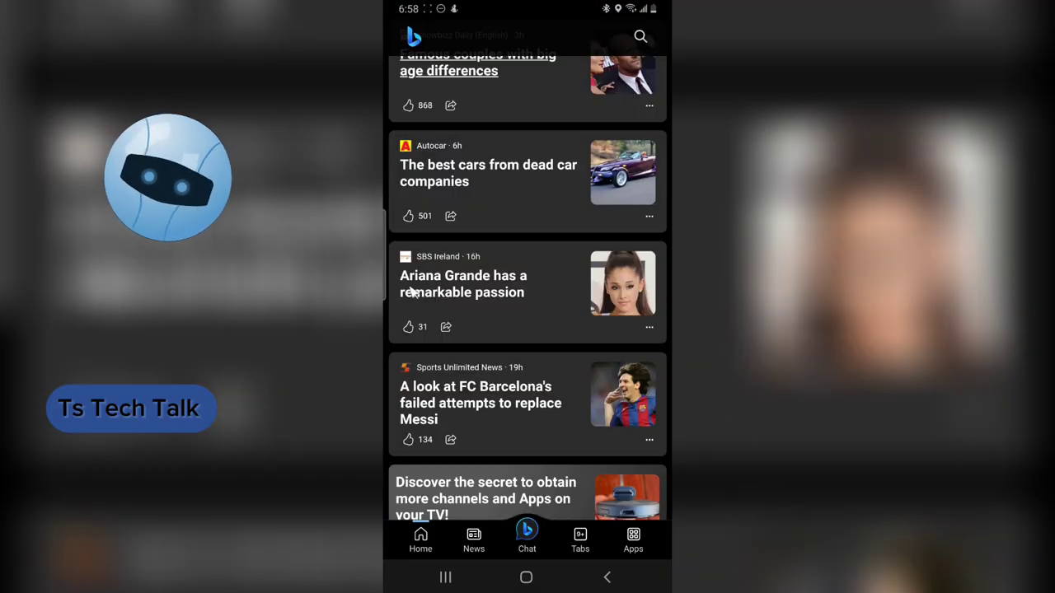
{"action": "left_click", "coordinate": [527, 540]}
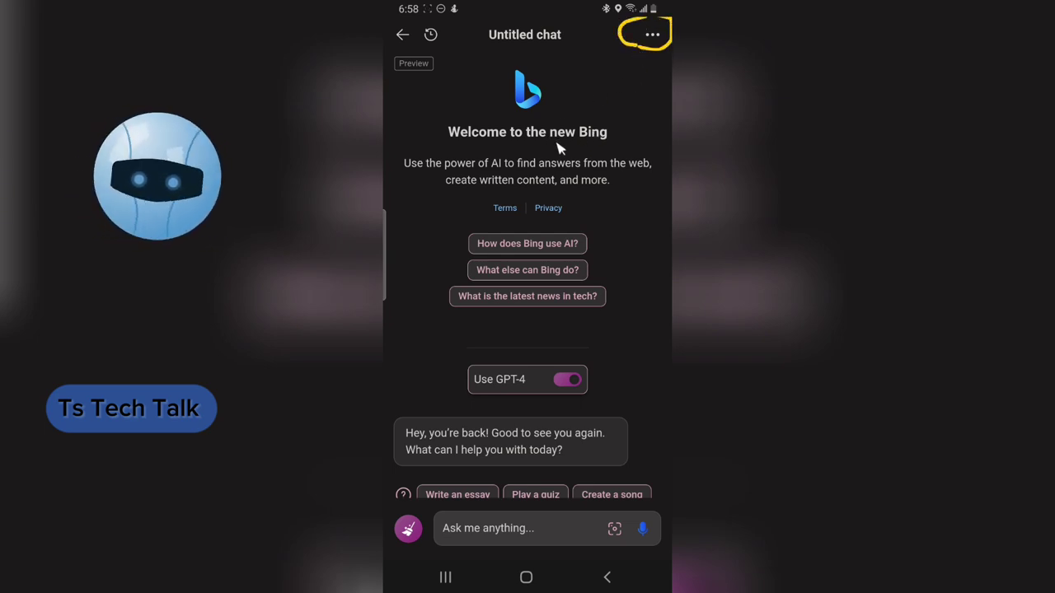
Step: Reveal all conversation tones: Creative, Balanced and Precise
{"action": "left_click", "coordinate": [652, 35]}
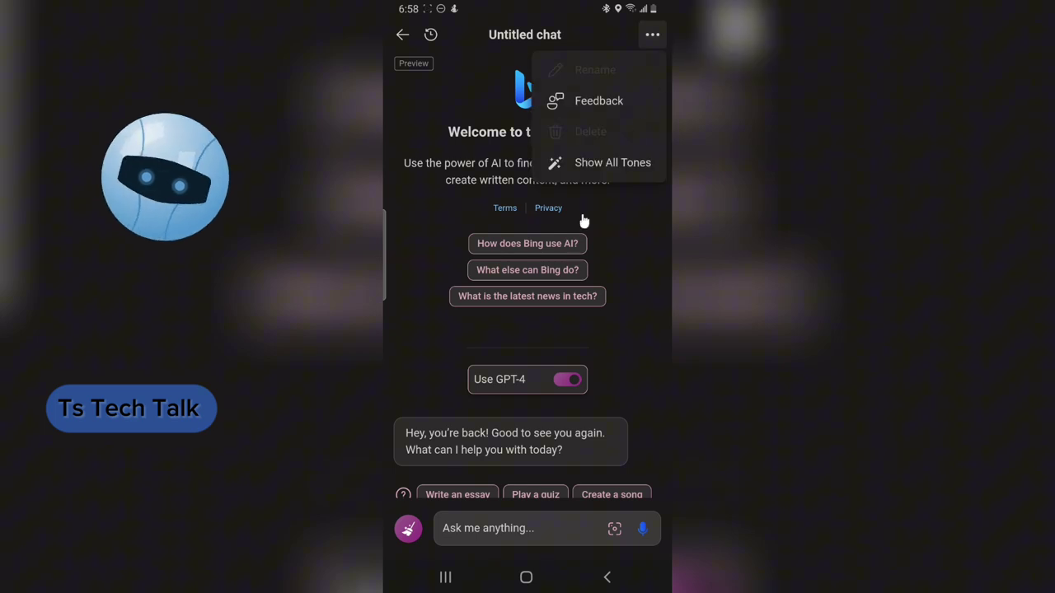
{"action": "mouse_move", "coordinate": [589, 171]}
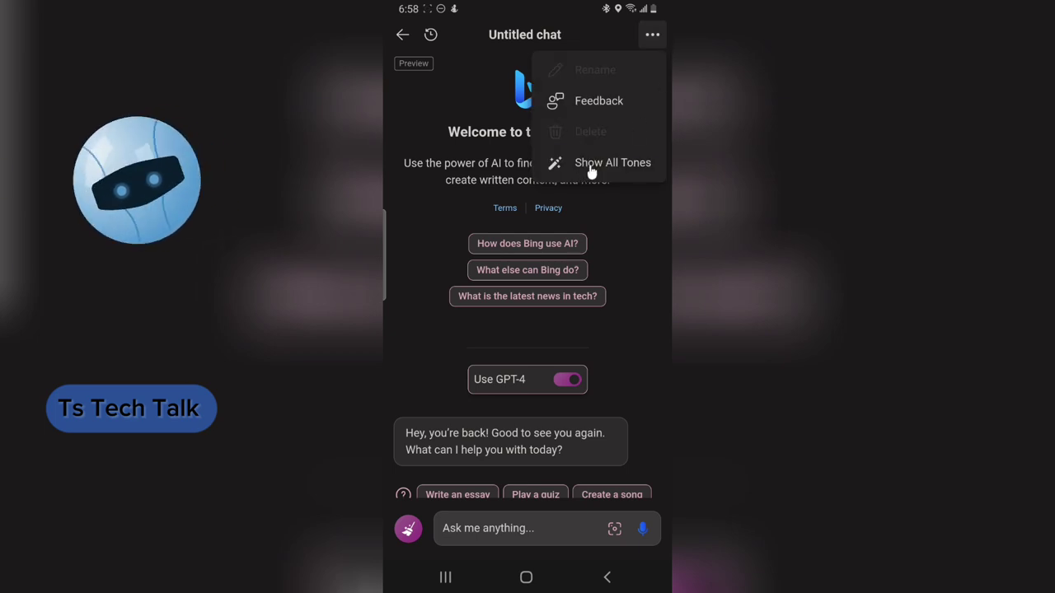
{"action": "left_click", "coordinate": [612, 162]}
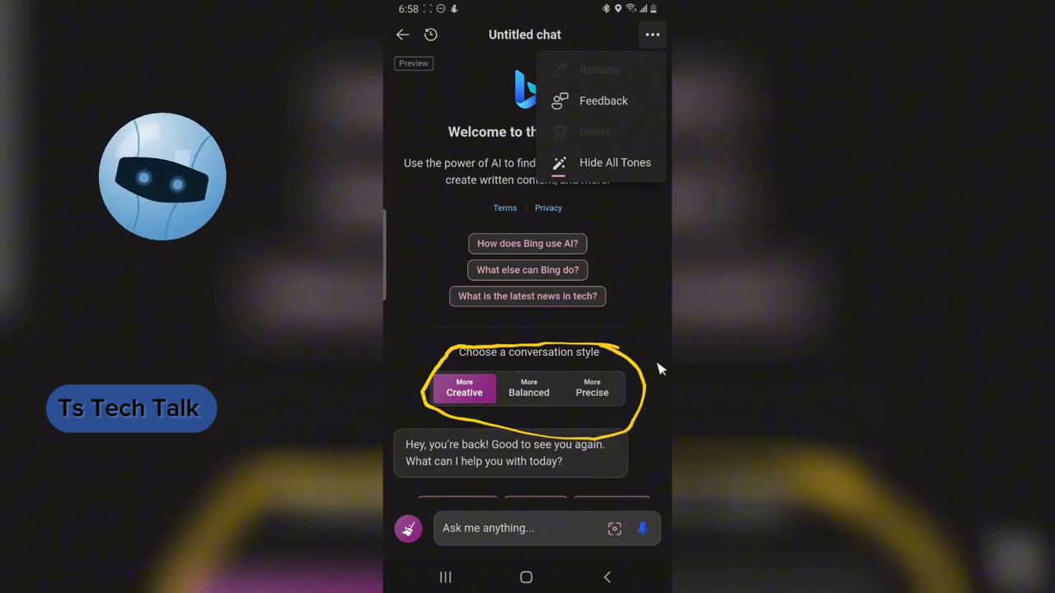
{"action": "mouse_move", "coordinate": [560, 159]}
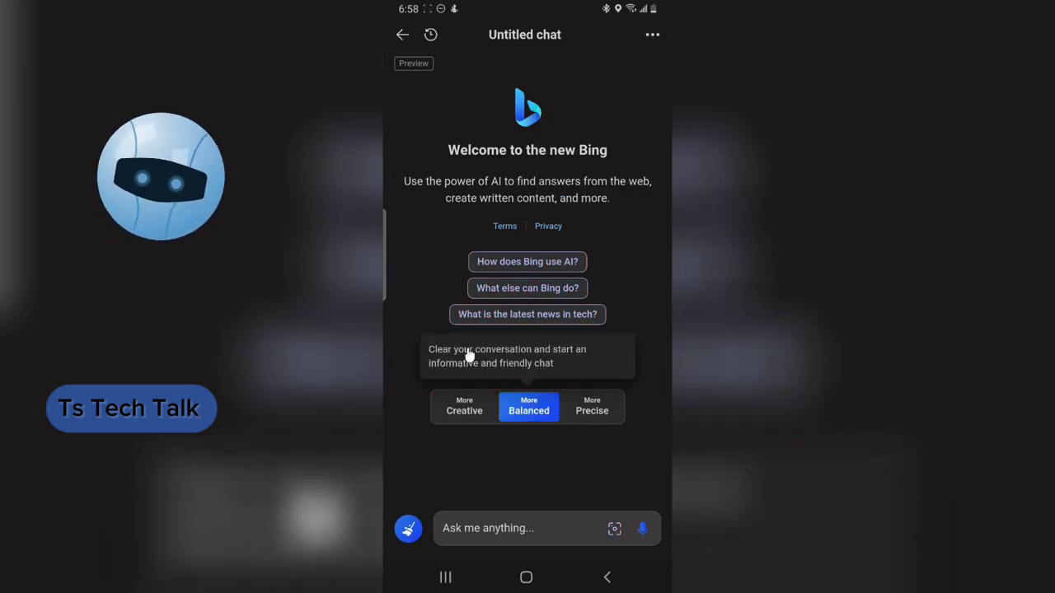
Step: Preview the Precise and Creative style descriptions, then focus the empty message box
{"action": "left_click", "coordinate": [592, 406]}
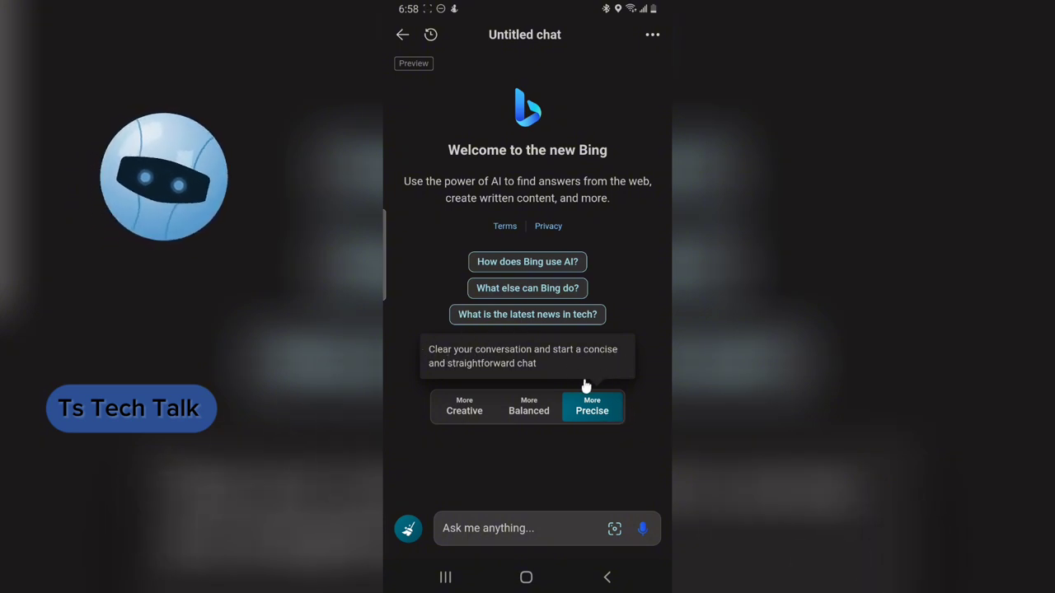
{"action": "left_click", "coordinate": [464, 405]}
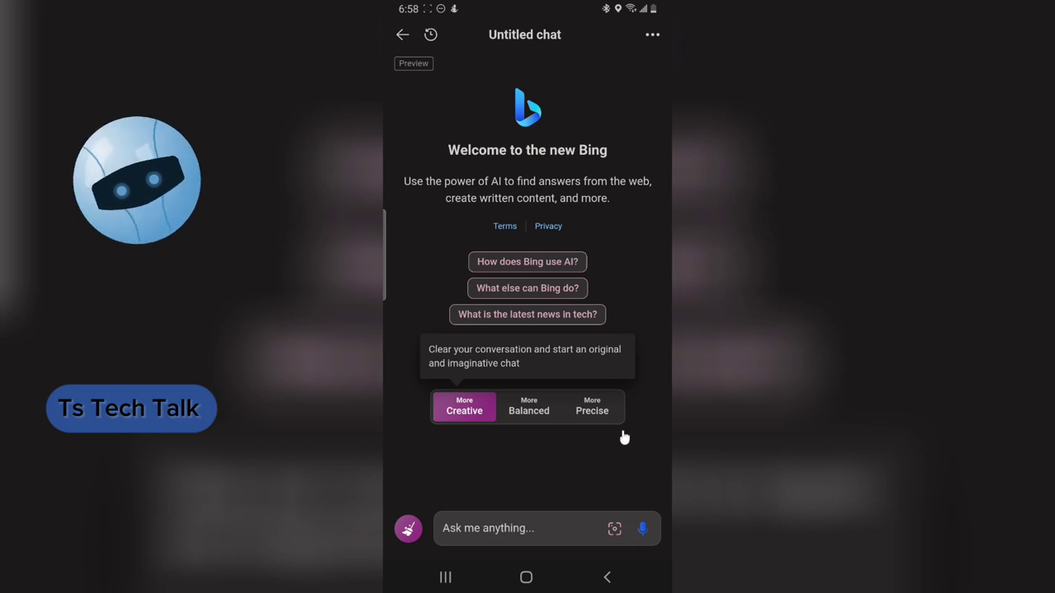
{"action": "mouse_move", "coordinate": [592, 404]}
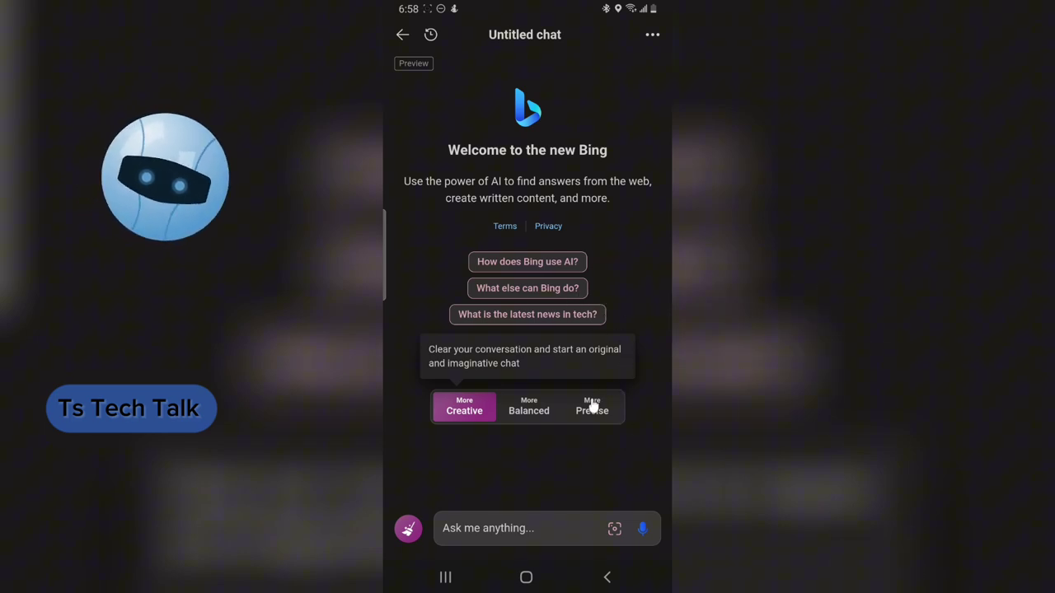
{"action": "left_click", "coordinate": [529, 406]}
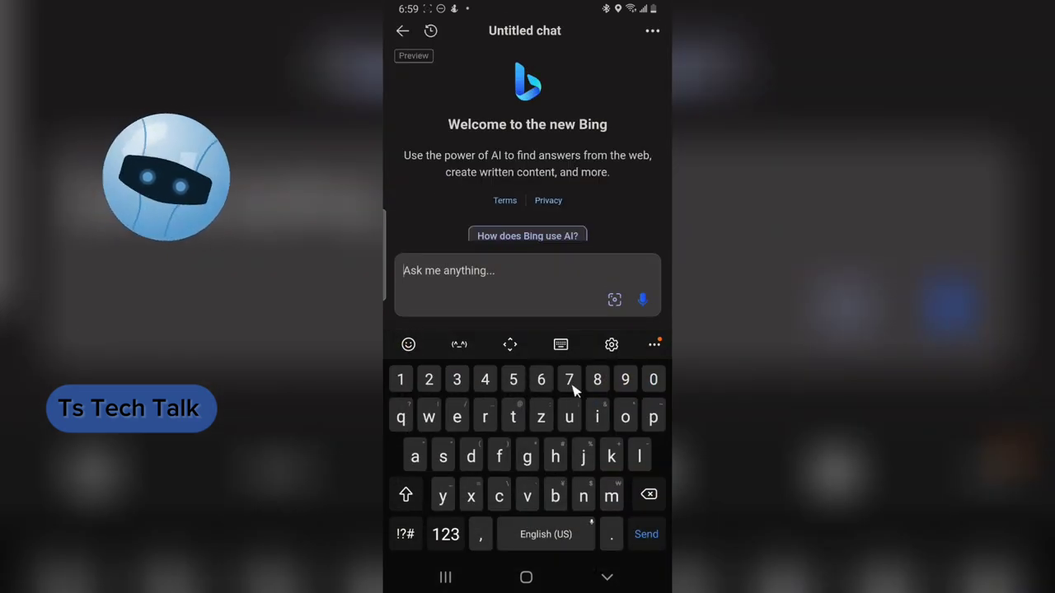
Step: Ask 'microsoft' in Balanced mode and clear the reply for a new chat
{"action": "left_click", "coordinate": [612, 495]}
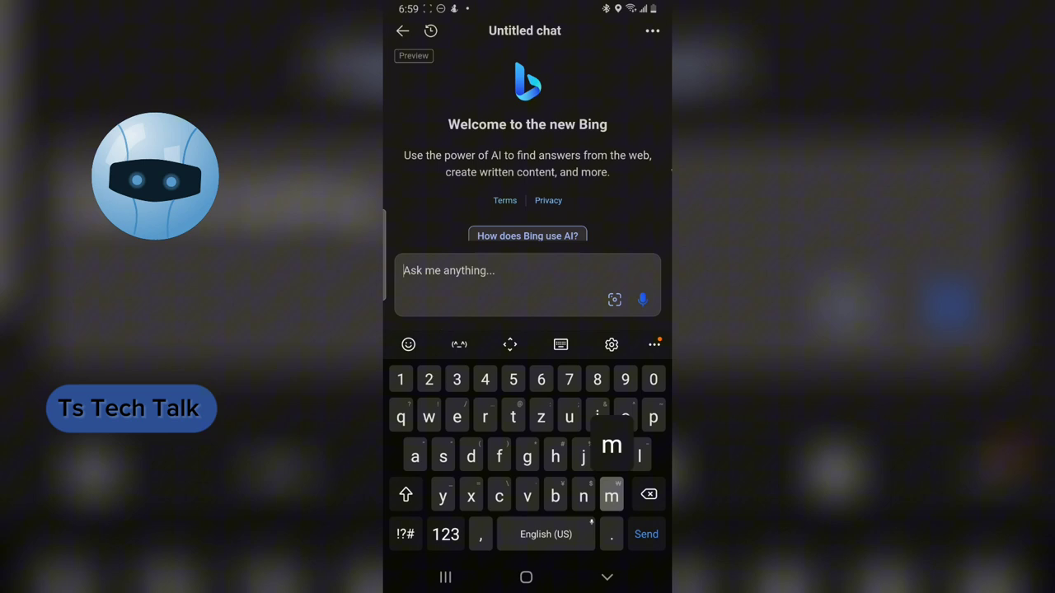
{"action": "type", "text": "m"}
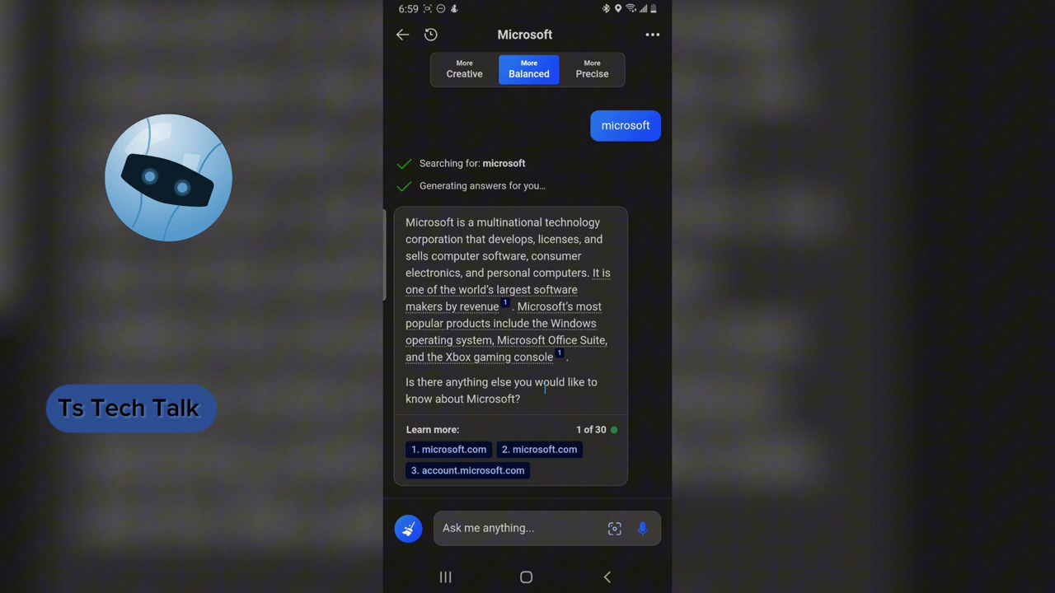
{"action": "double_click", "coordinate": [503, 289]}
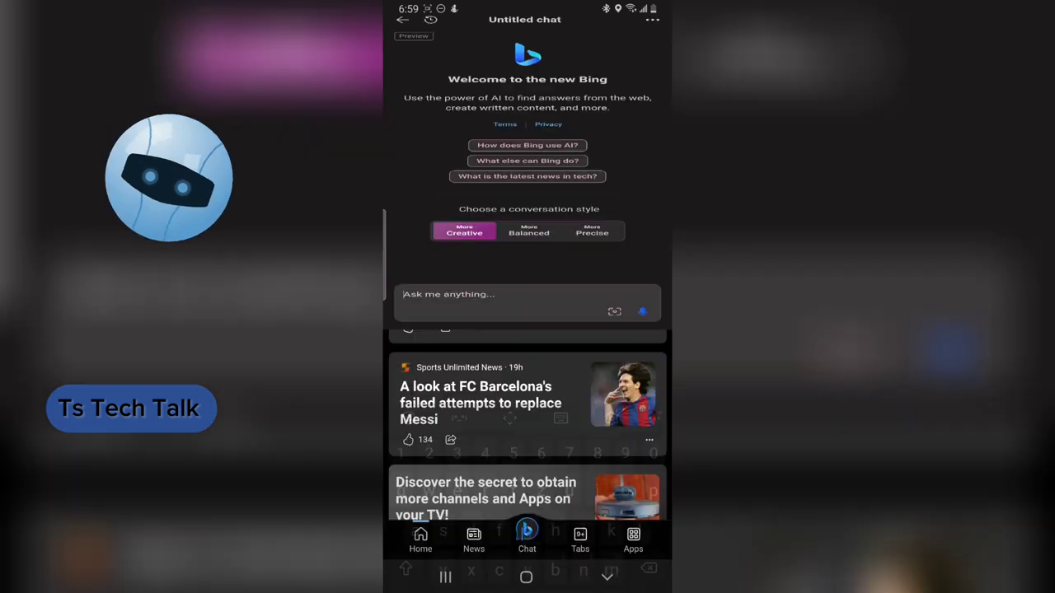
Step: Ask 'microsoft' in Creative mode, scroll the reply, then start a Precise chat
{"action": "left_click", "coordinate": [511, 294]}
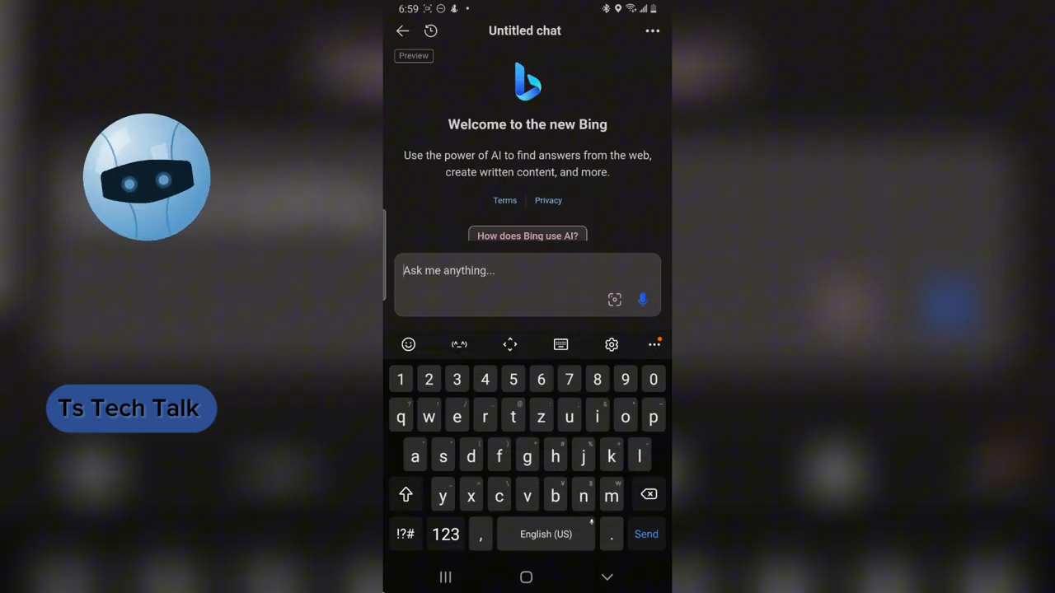
{"action": "type", "text": "micro"}
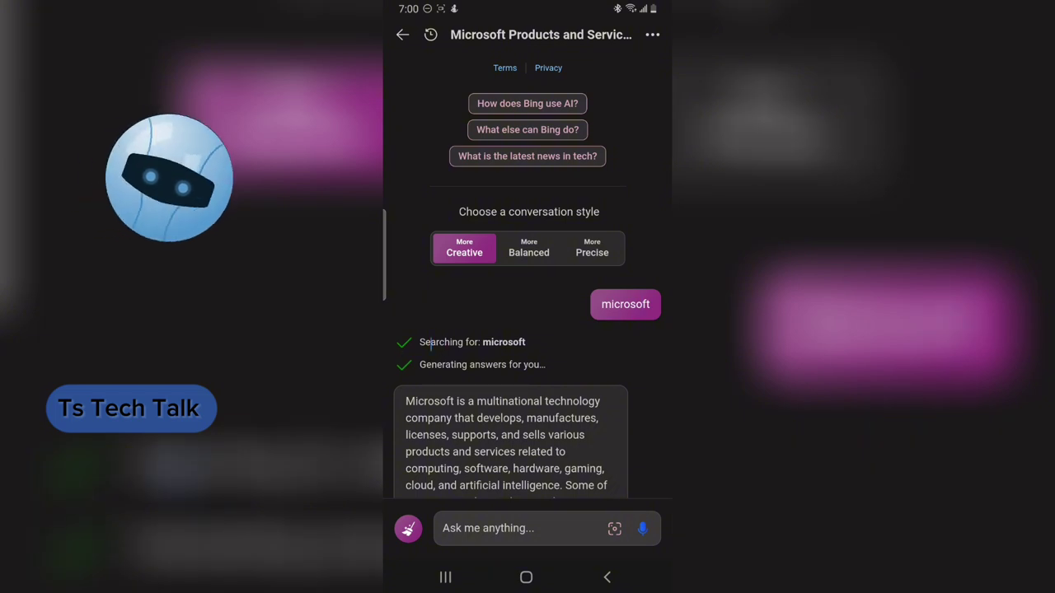
{"action": "scroll", "scroll_direction": "down", "scroll_amount": 3}
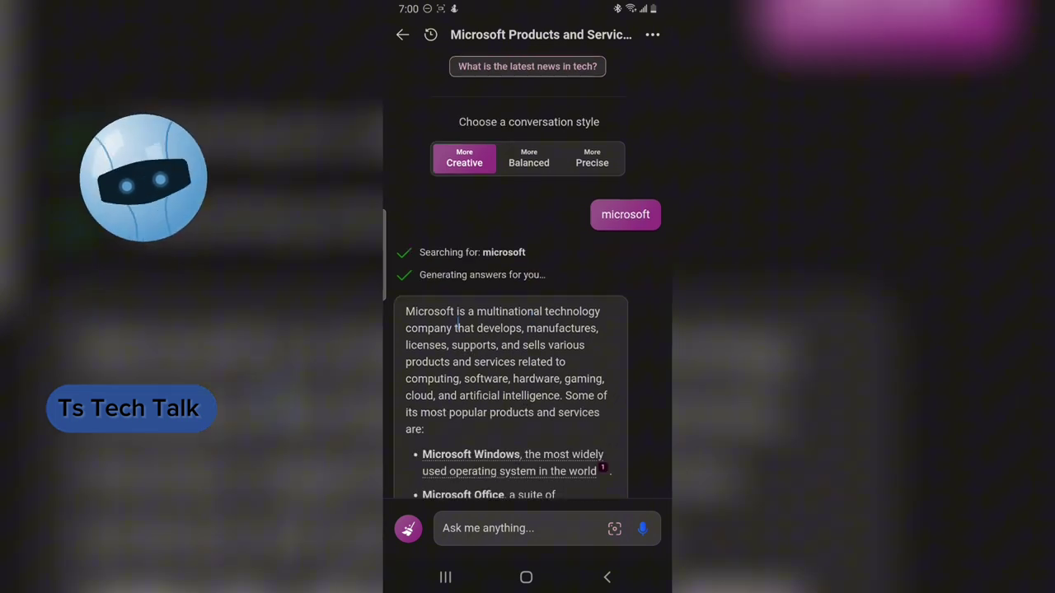
{"action": "scroll", "scroll_direction": "down", "scroll_amount": 3}
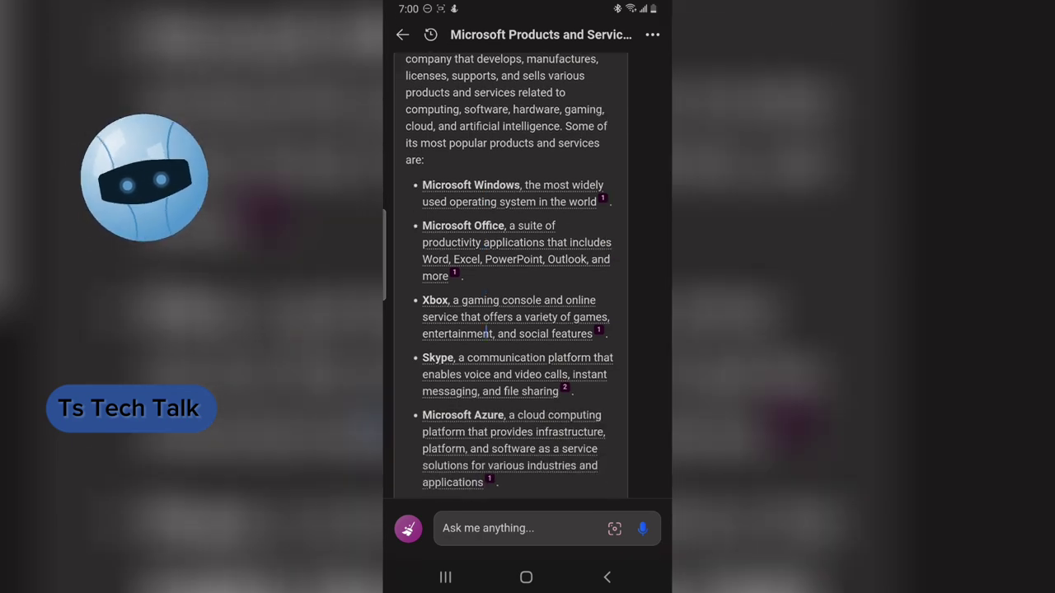
{"action": "scroll", "scroll_direction": "down", "scroll_amount": 3}
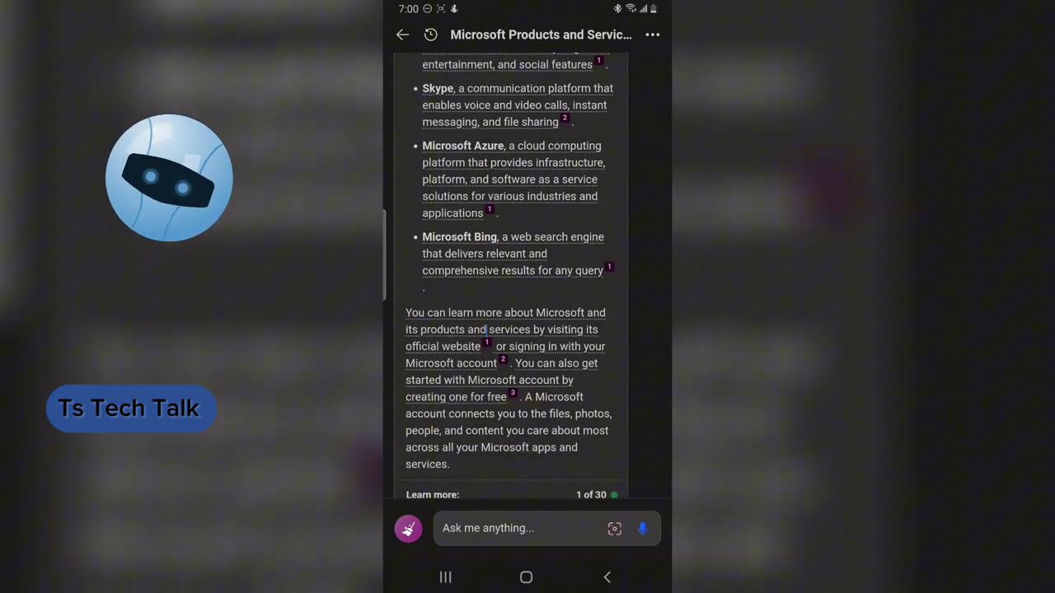
{"action": "type", "text": "microsoft"}
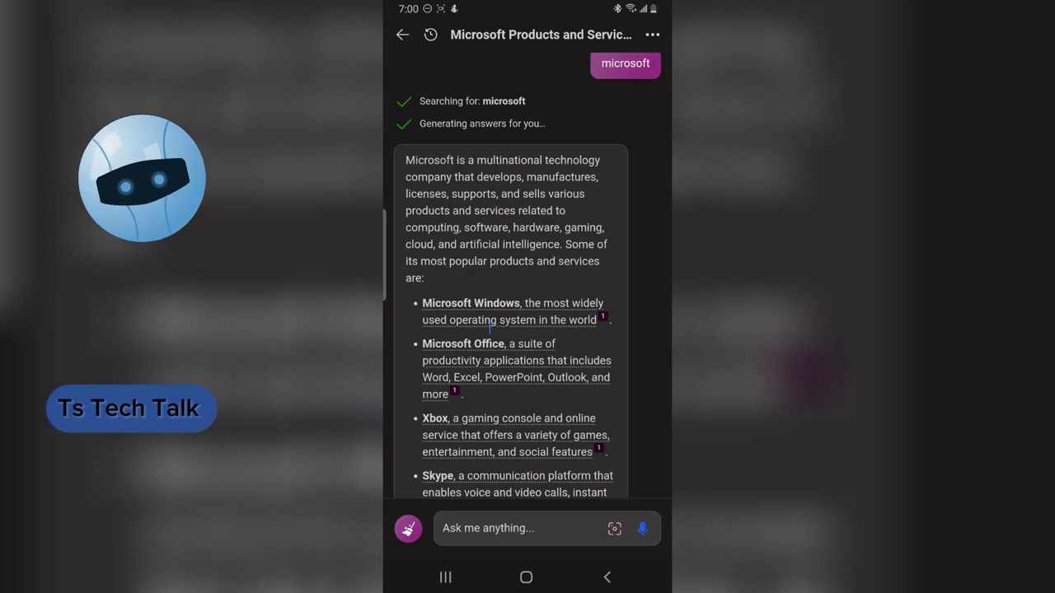
{"action": "scroll", "scroll_direction": "down", "scroll_amount": 3}
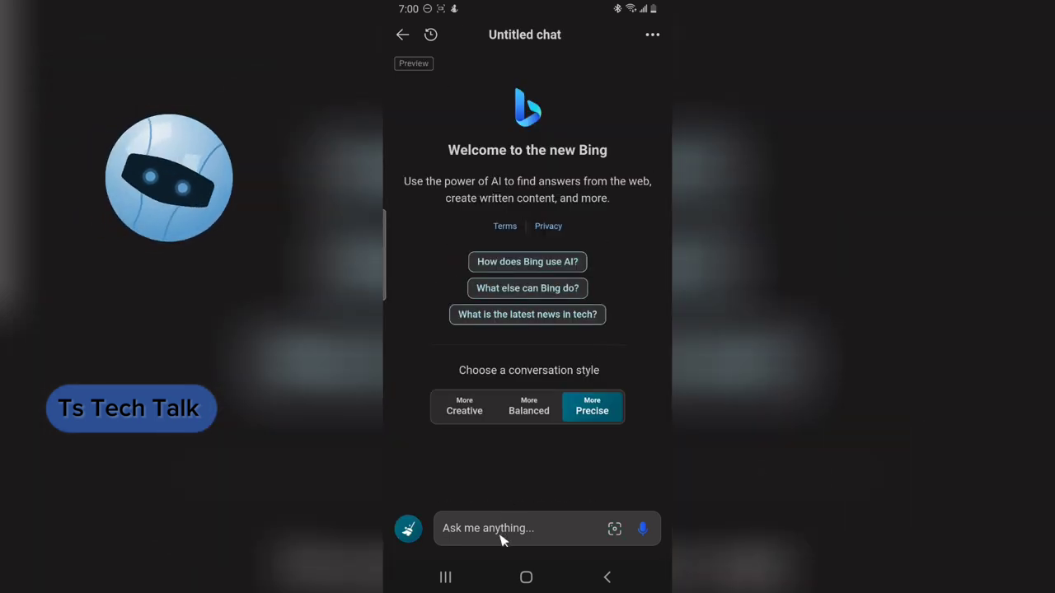
Step: Type and send 'microsoft' in the Precise-mode message box
{"action": "left_click", "coordinate": [511, 528]}
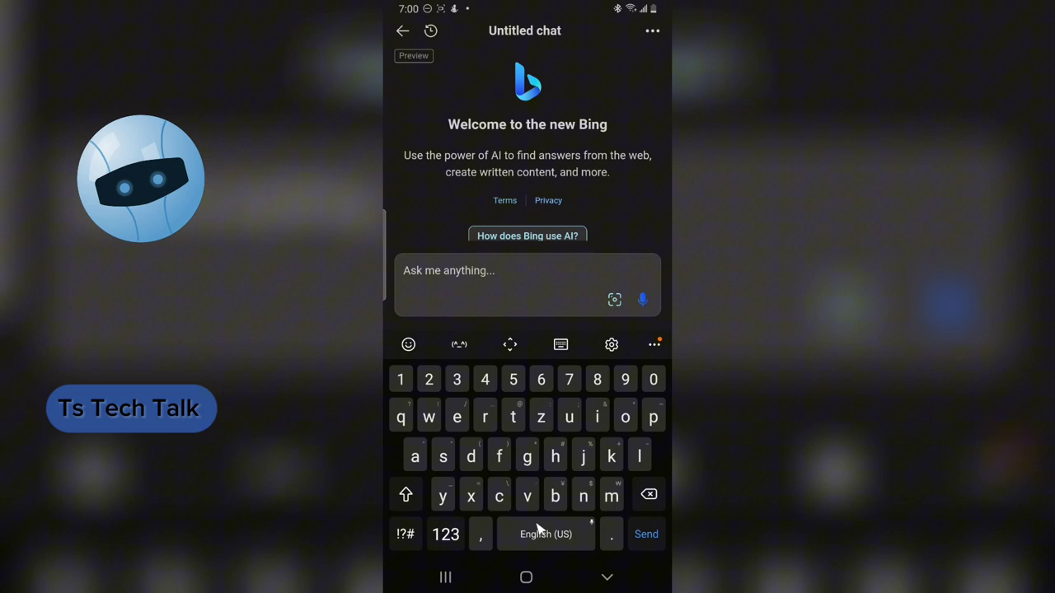
{"action": "type", "text": "mic"}
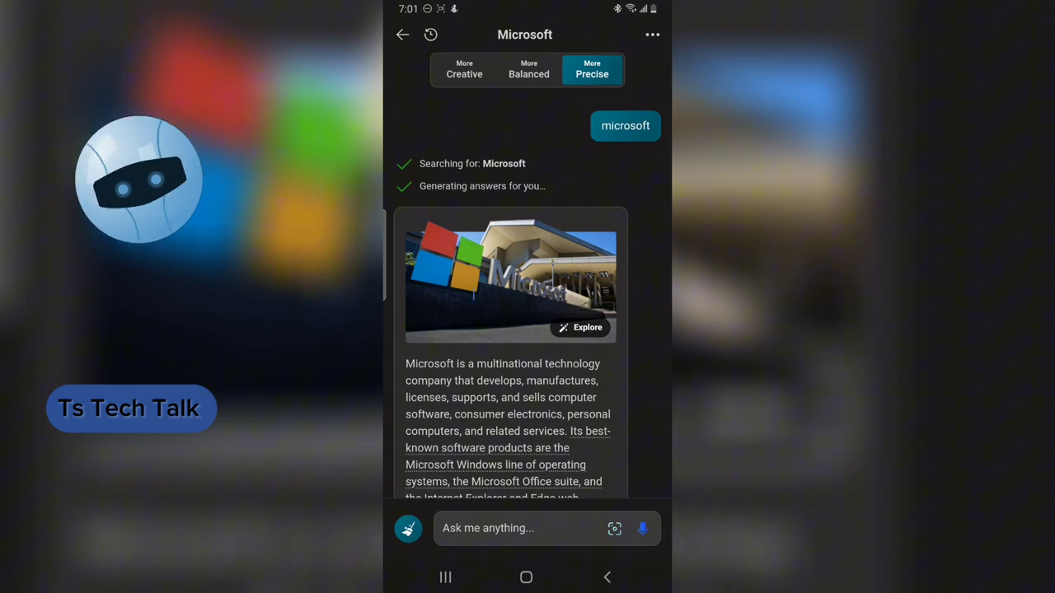
{"action": "scroll", "scroll_direction": "down", "scroll_amount": 3}
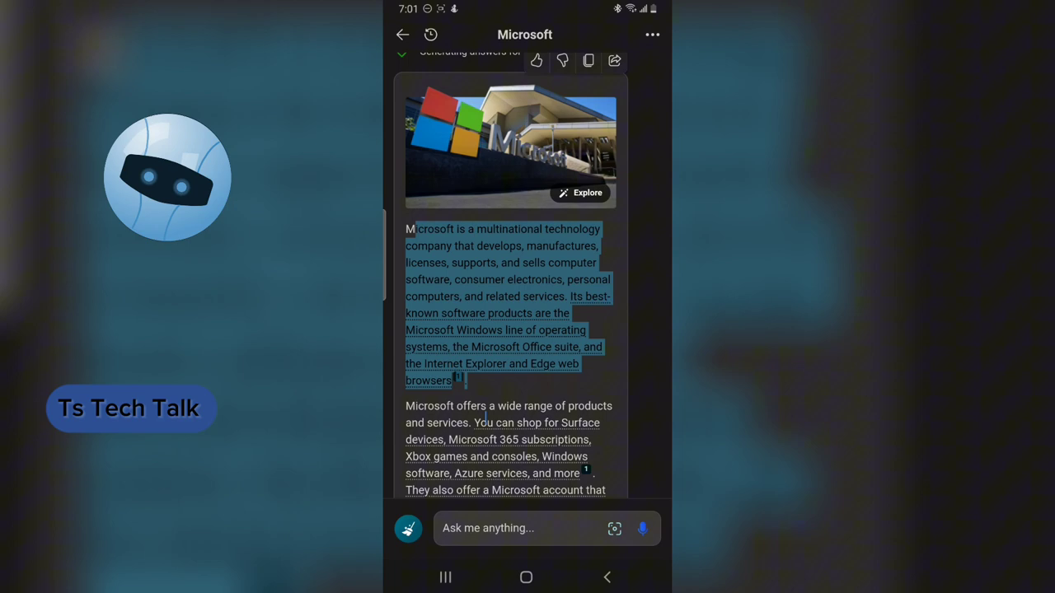
{"action": "scroll", "scroll_direction": "down", "scroll_amount": 3}
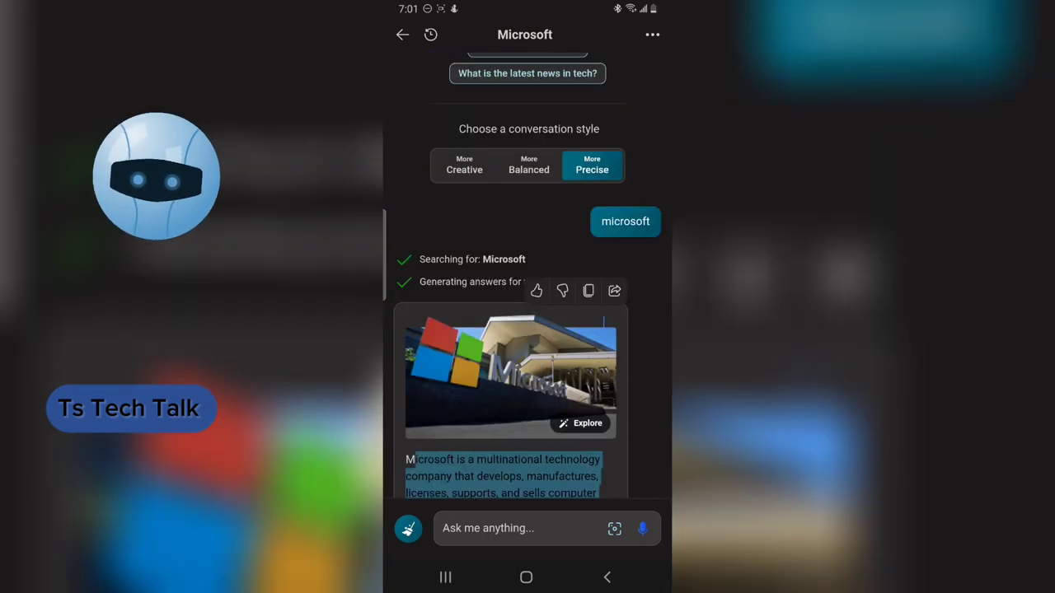
{"action": "scroll", "scroll_direction": "down", "scroll_amount": 3}
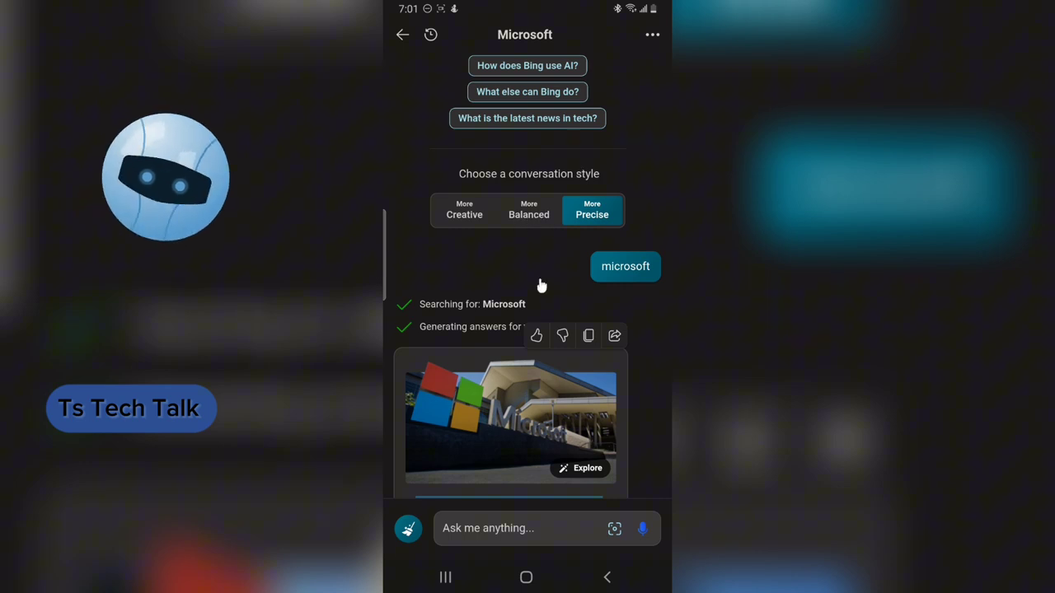
{"action": "scroll", "scroll_direction": "down", "scroll_amount": 3}
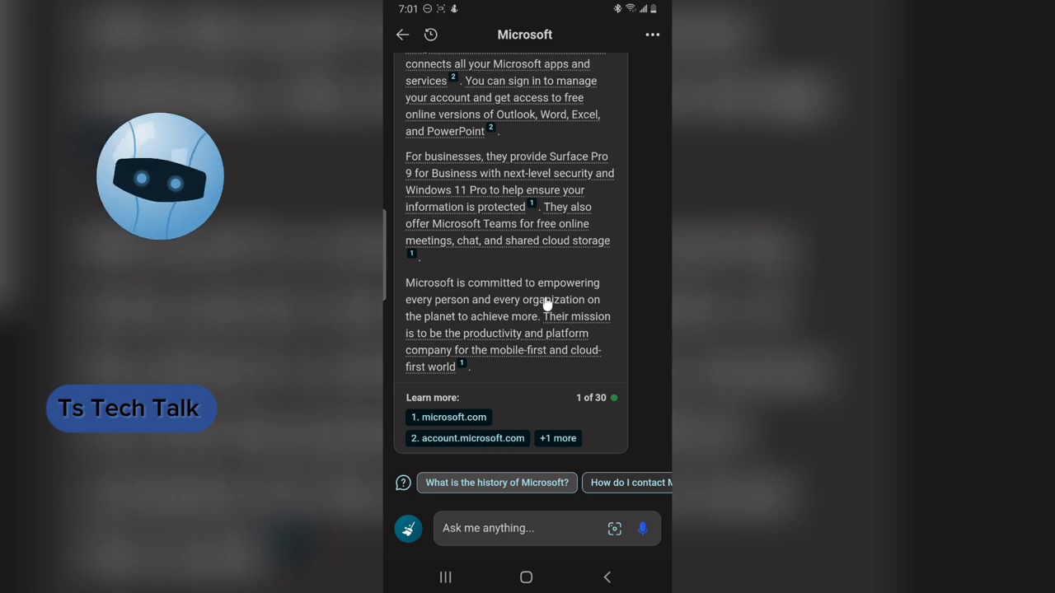
{"action": "scroll", "scroll_direction": "down", "scroll_amount": 3}
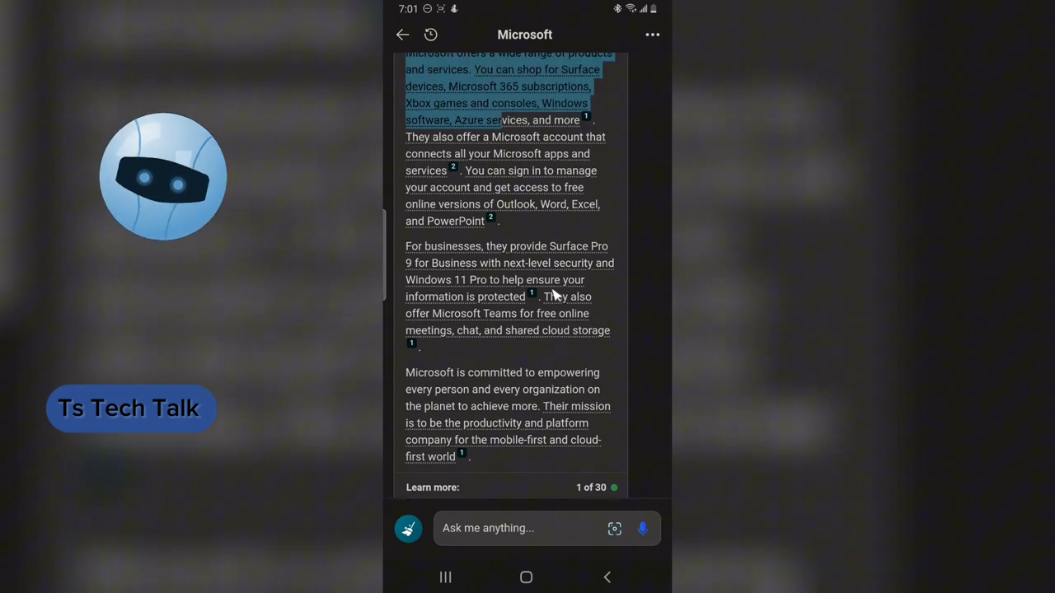
{"action": "scroll", "scroll_direction": "down", "scroll_amount": 3}
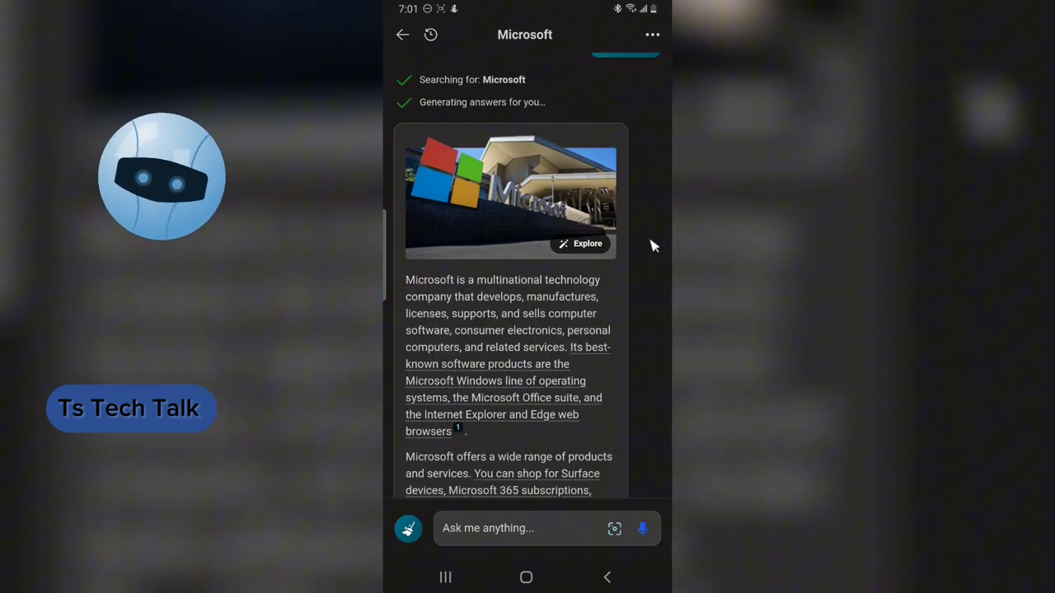
{"action": "mouse_move", "coordinate": [652, 219]}
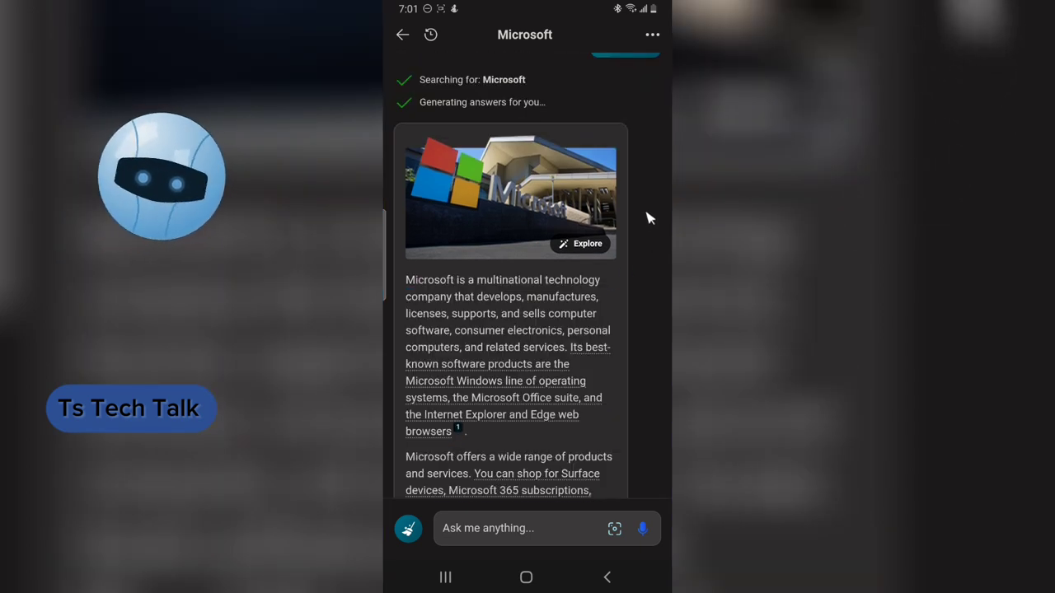